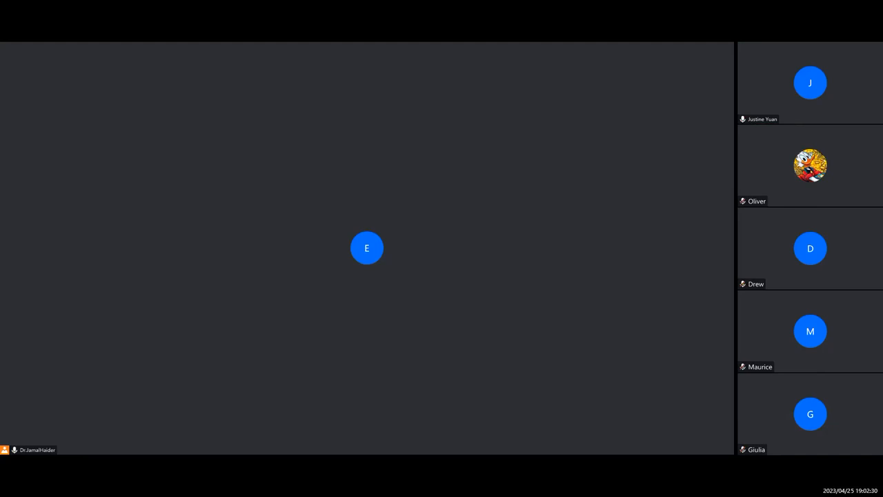
pyautogui.scroll(-3)
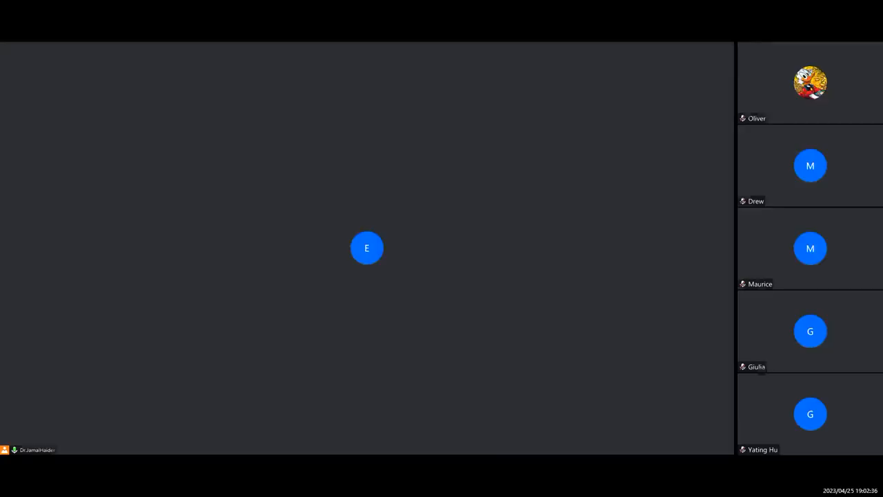